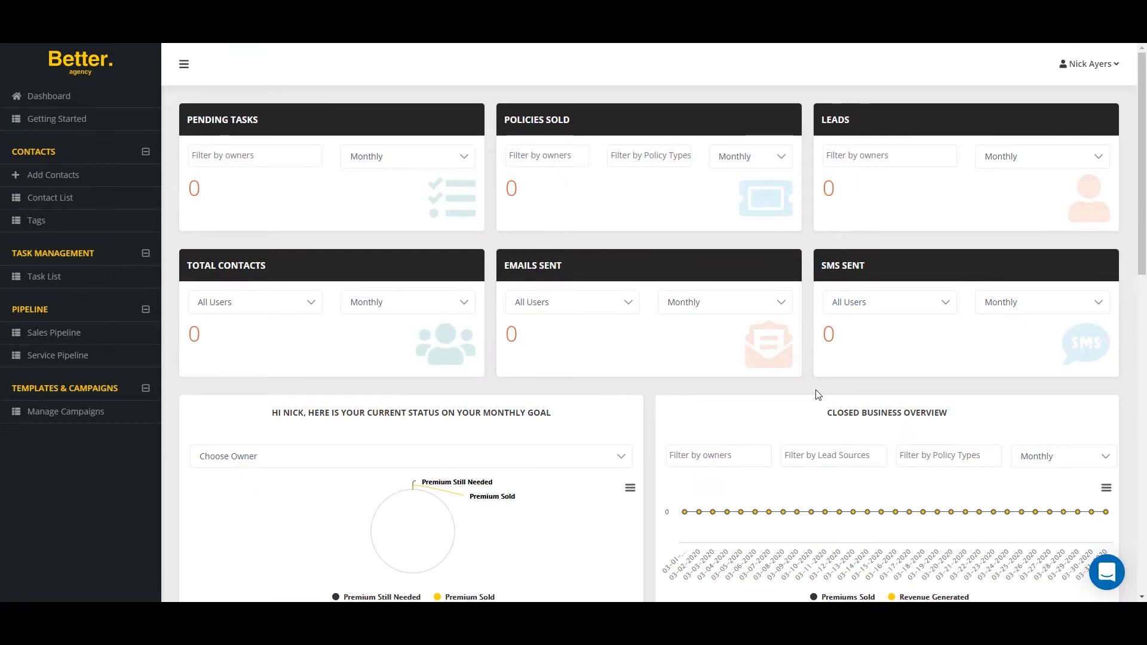
From the user menu, reach Edit Agency's Customizations and start Sync Google My Business
{"action": "left_click", "coordinate": [1087, 63]}
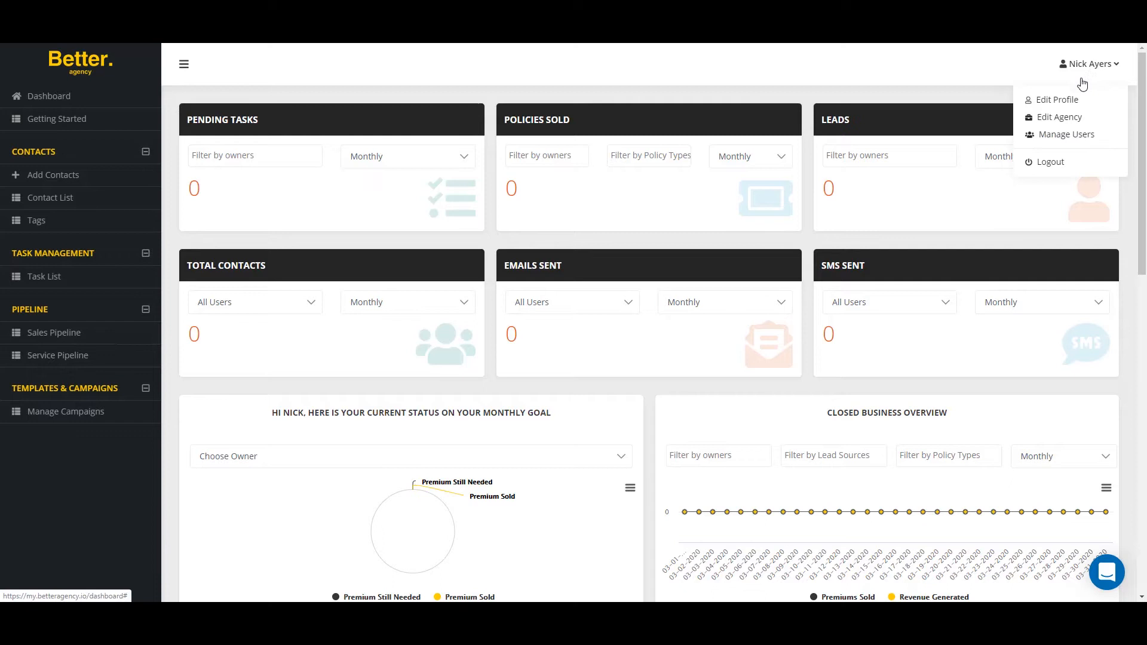
{"action": "left_click", "coordinate": [1060, 116]}
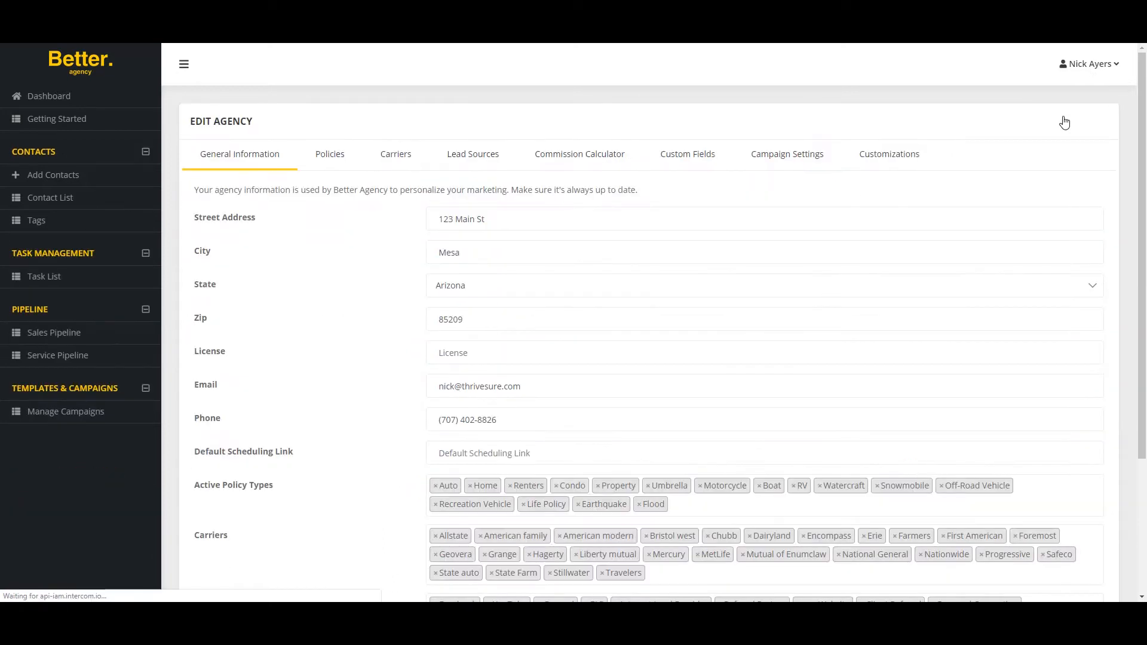
{"action": "left_click", "coordinate": [889, 154]}
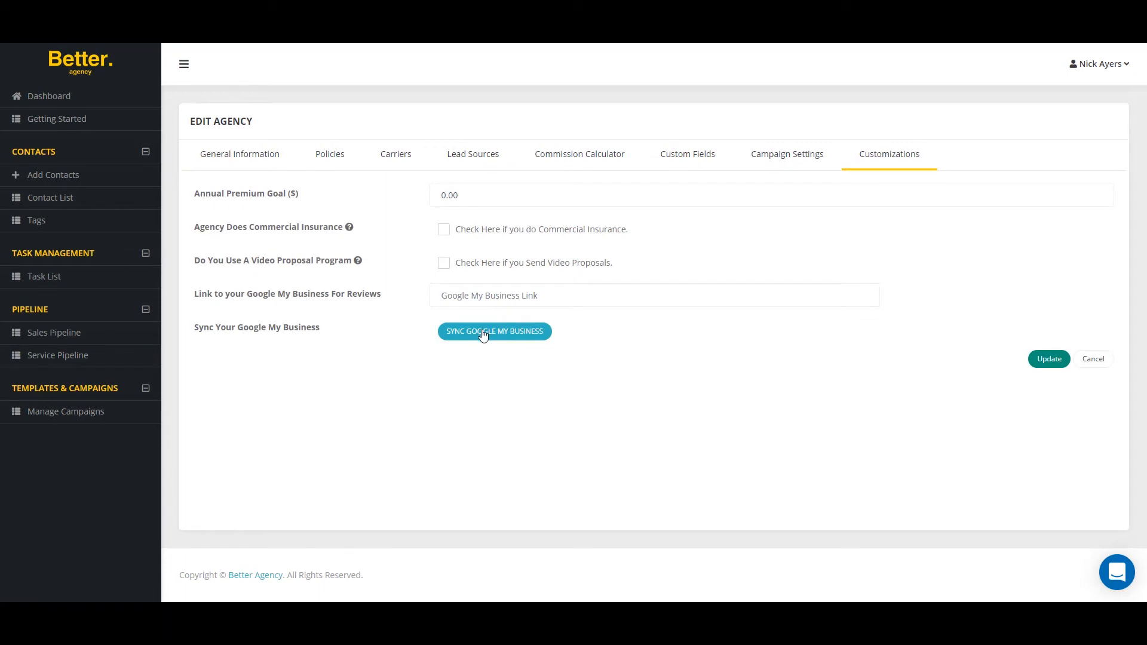
{"action": "left_click", "coordinate": [494, 331]}
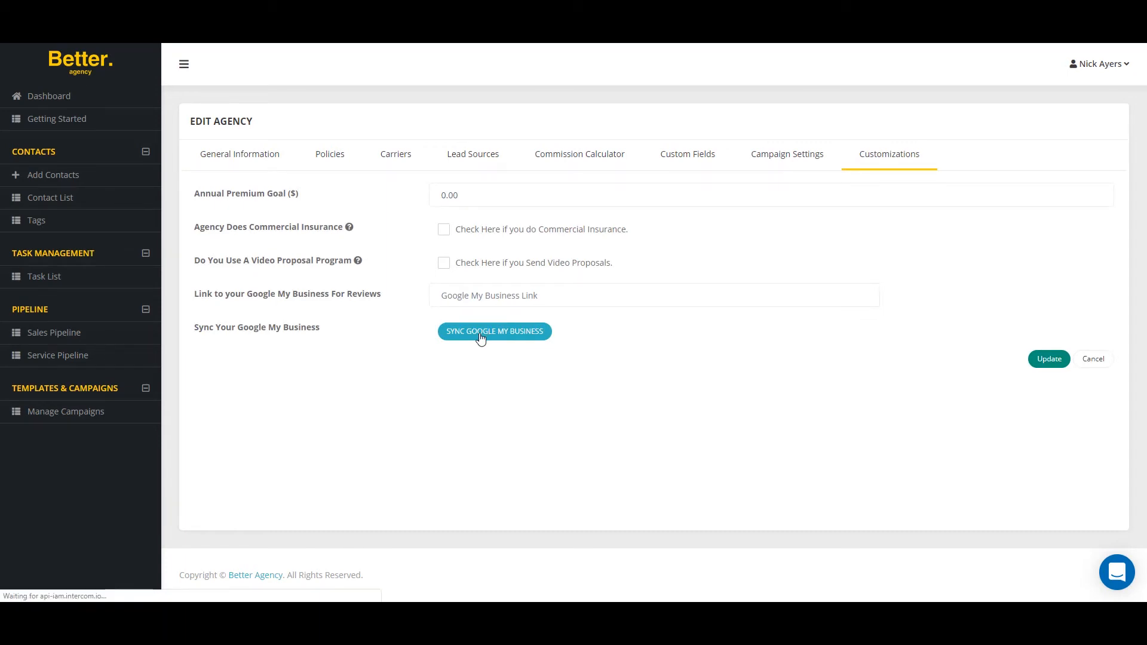
{"action": "left_click", "coordinate": [494, 331]}
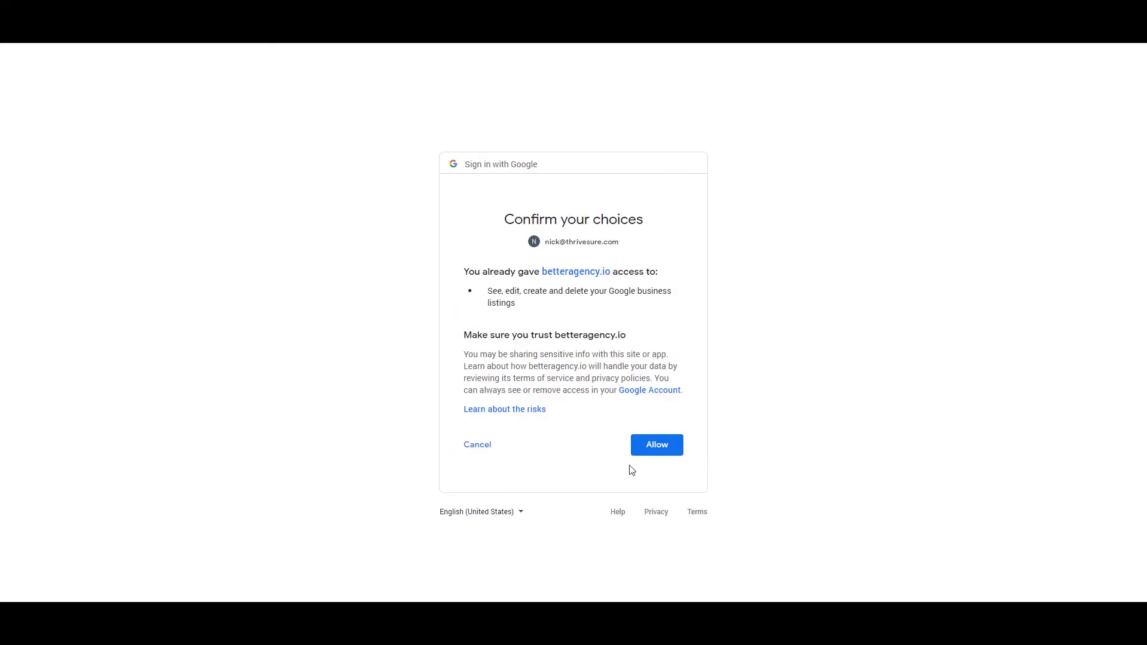
Allow access to the Google business listings and acknowledge the successful connection
{"action": "left_click", "coordinate": [656, 444]}
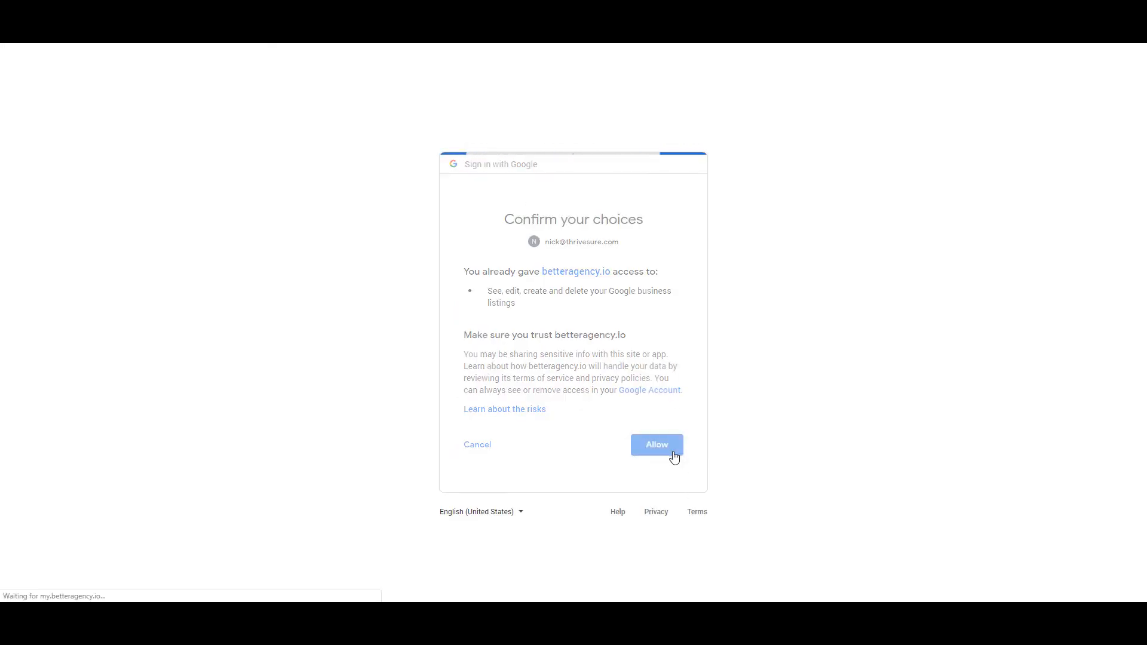
{"action": "left_click", "coordinate": [656, 444]}
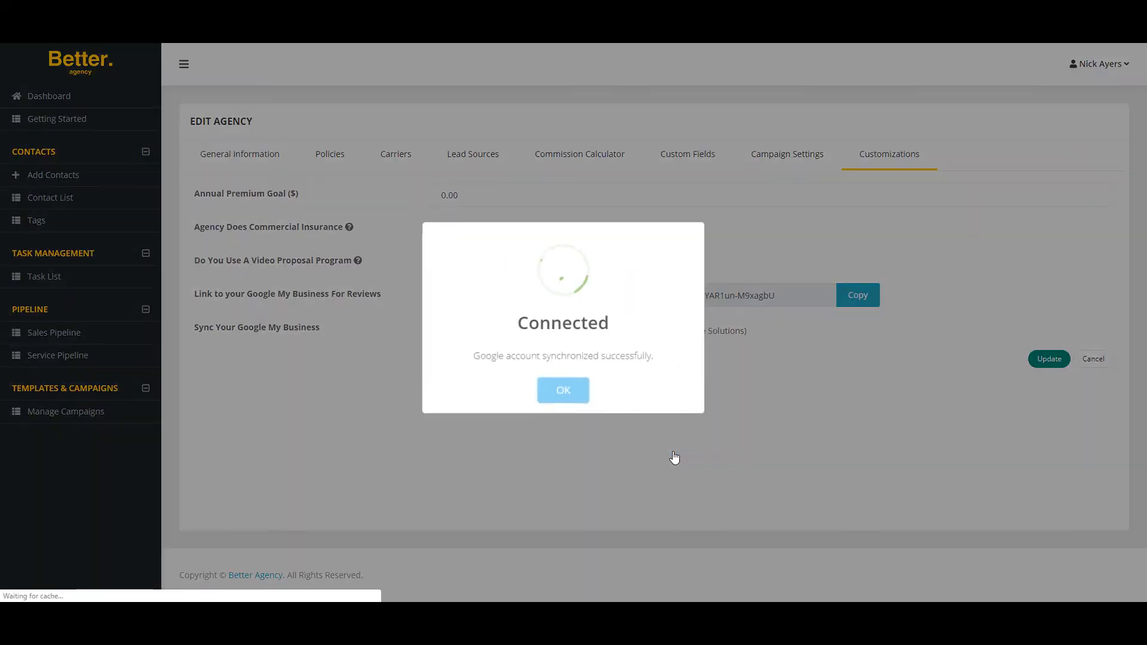
{"action": "left_click", "coordinate": [563, 390]}
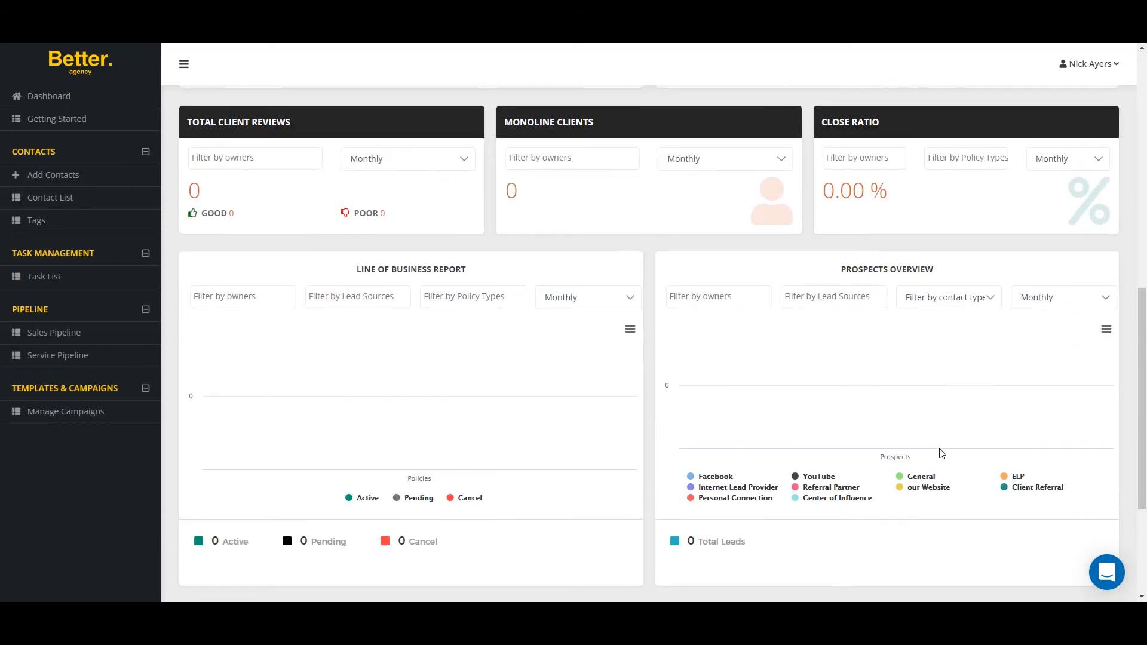
Scroll the dashboard down to the Google Reviews widget showing 4.8 from 28 reviews
{"action": "scroll", "scroll_direction": "down", "scroll_amount": 3}
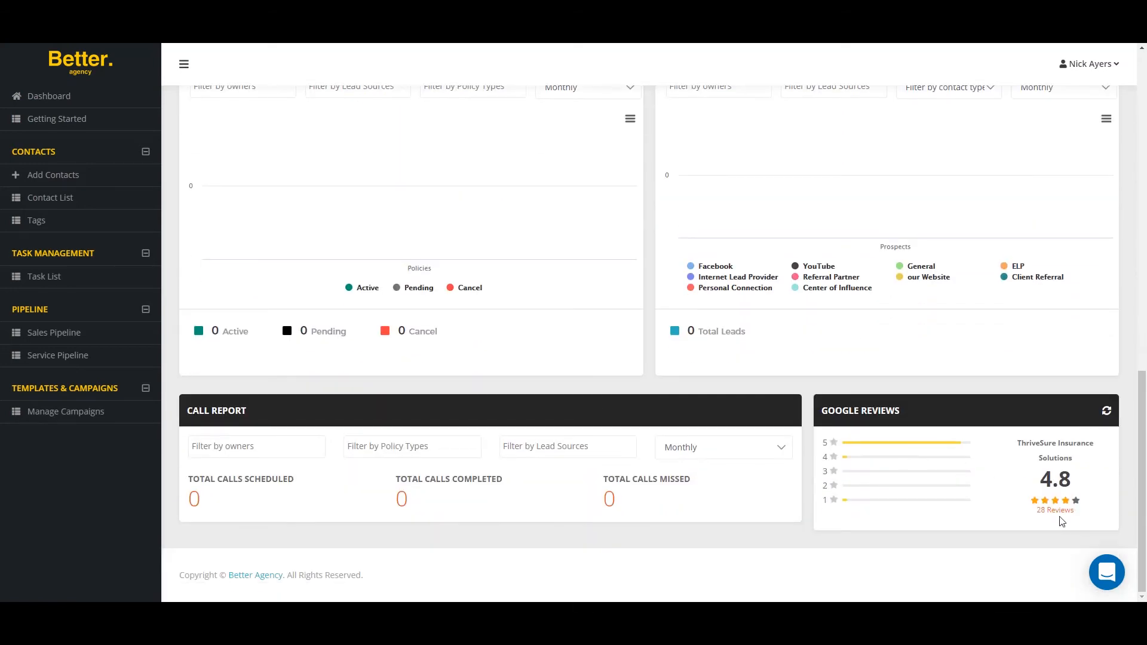
Browse the full list of 28 Google reviews, then go to Manage Campaigns
{"action": "left_click", "coordinate": [1054, 510]}
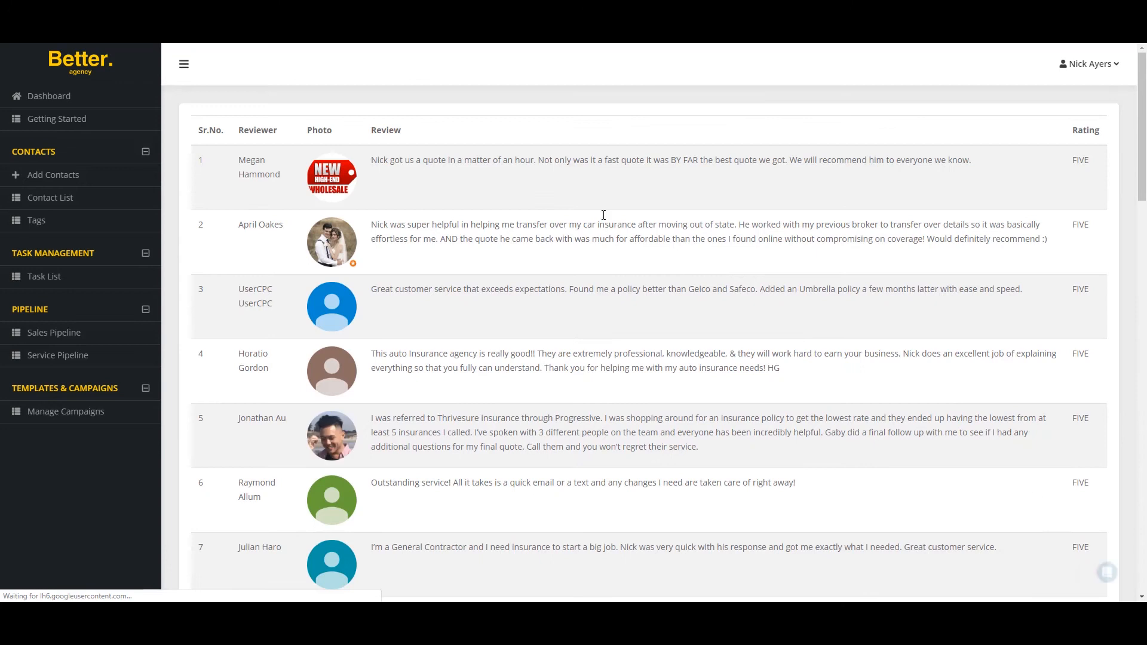
{"action": "scroll", "scroll_direction": "down", "scroll_amount": 3}
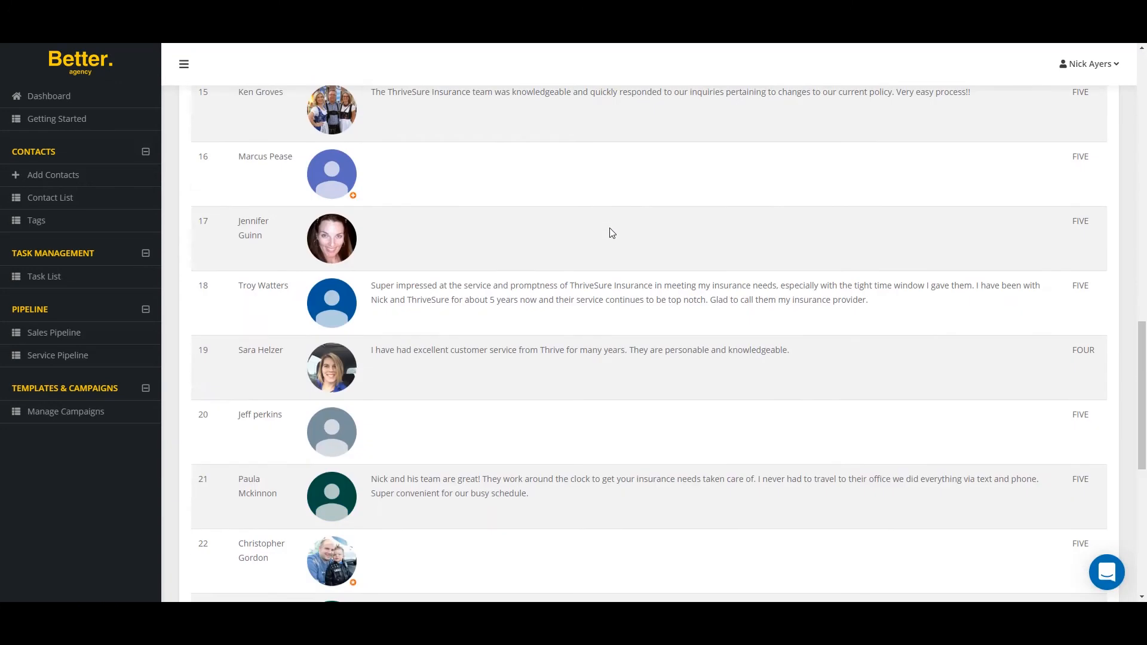
{"action": "scroll", "scroll_direction": "down", "scroll_amount": 3}
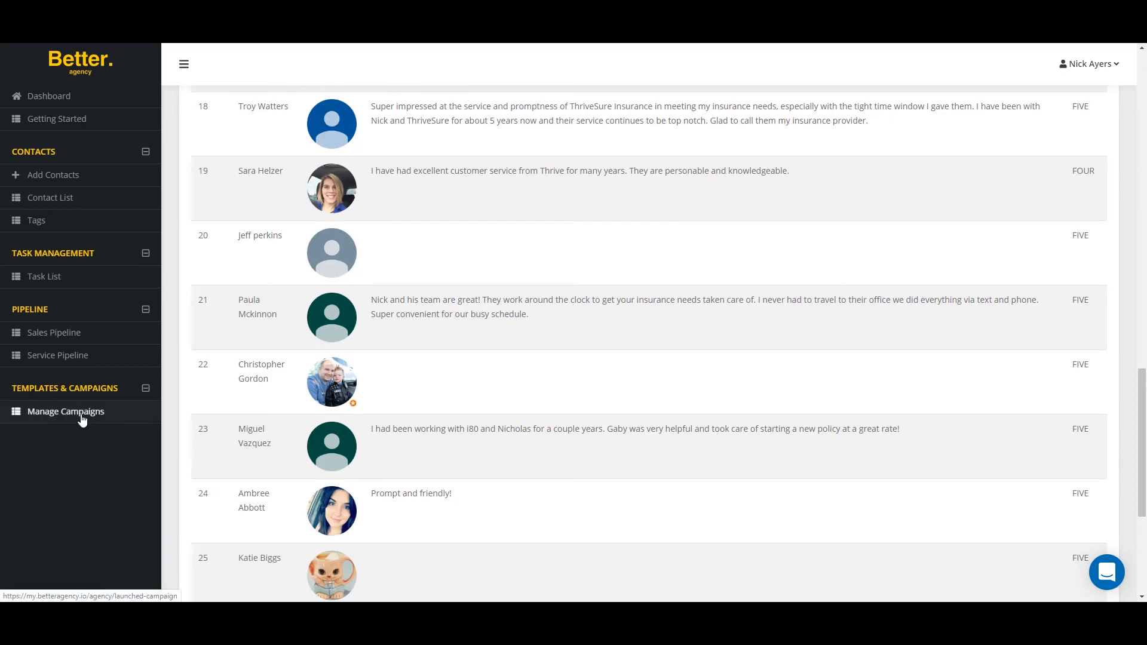
{"action": "left_click", "coordinate": [64, 411]}
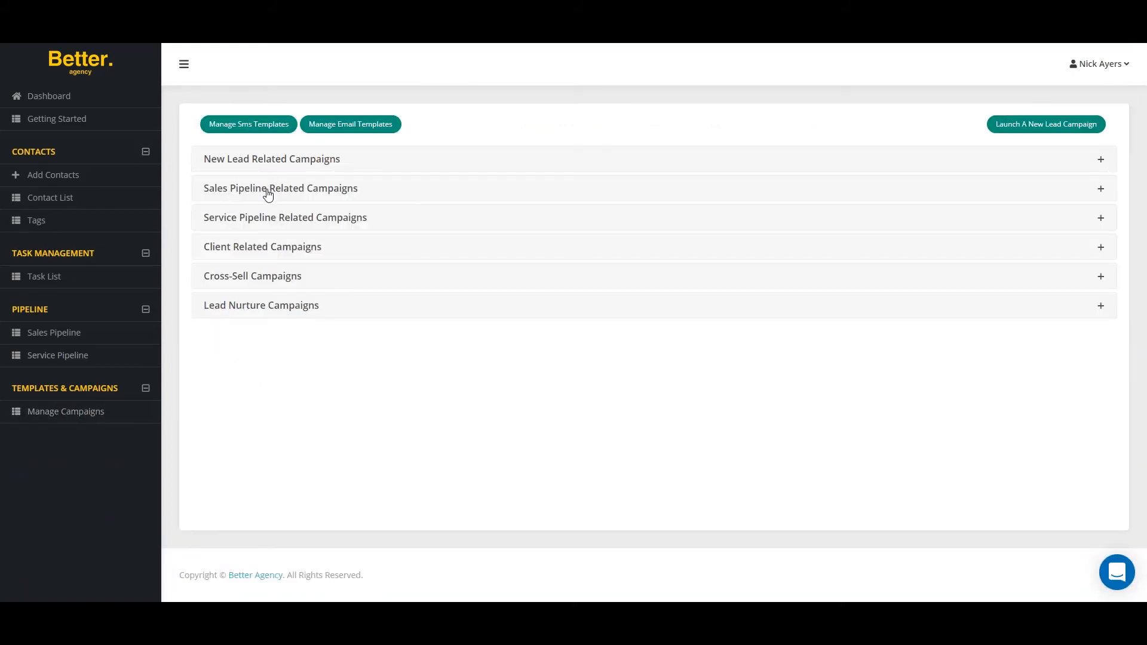
{"action": "mouse_move", "coordinate": [260, 164]}
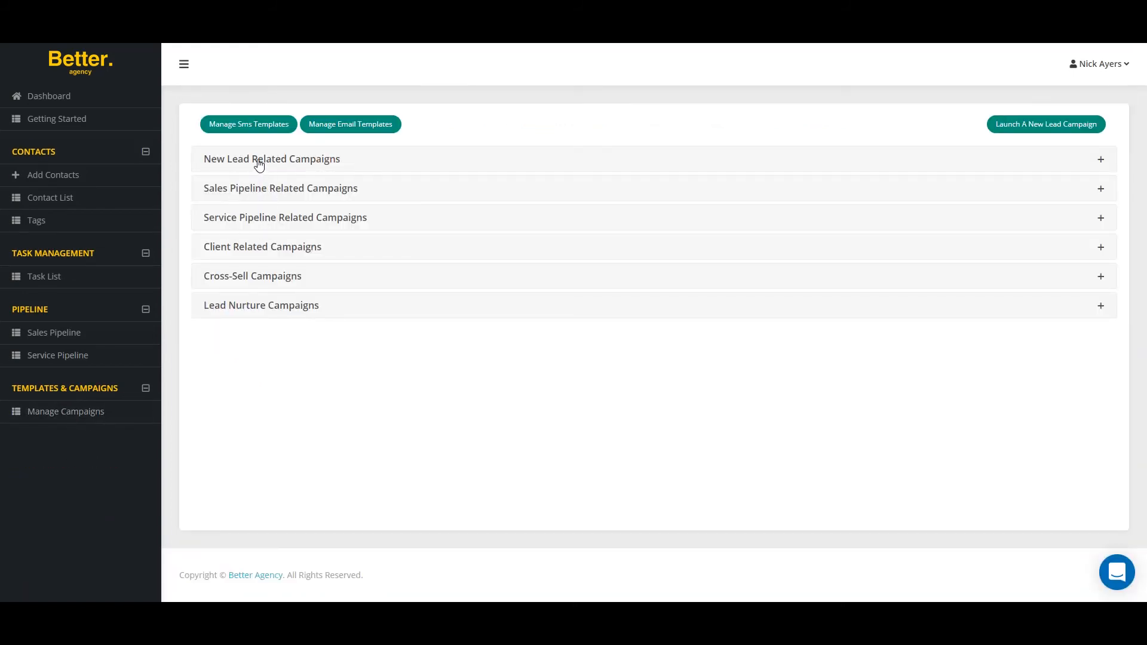